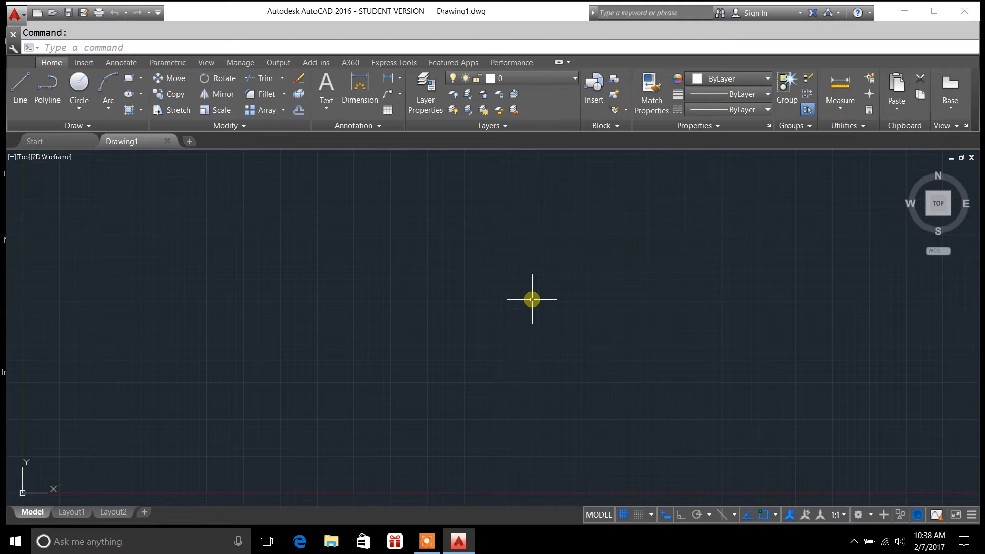
{"action": "mouse_move", "coordinate": [399, 296]}
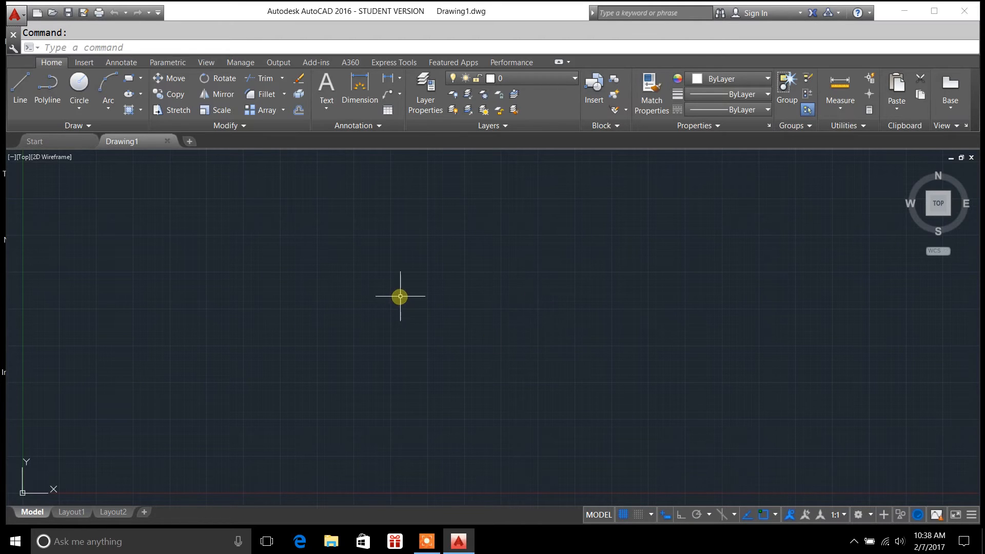
{"action": "mouse_move", "coordinate": [215, 190]}
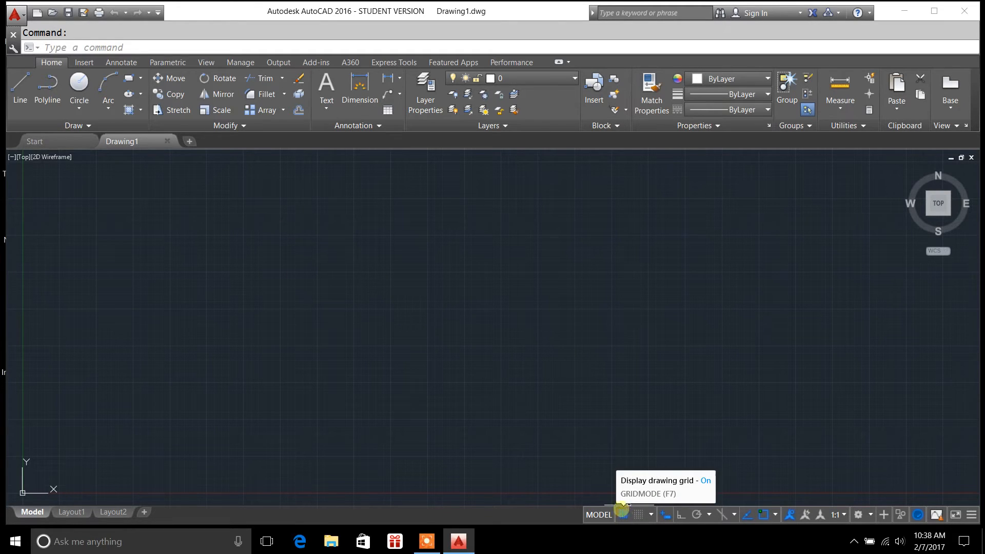
Step: Turn off the background drawing grid from the status bar
{"action": "left_click", "coordinate": [622, 514]}
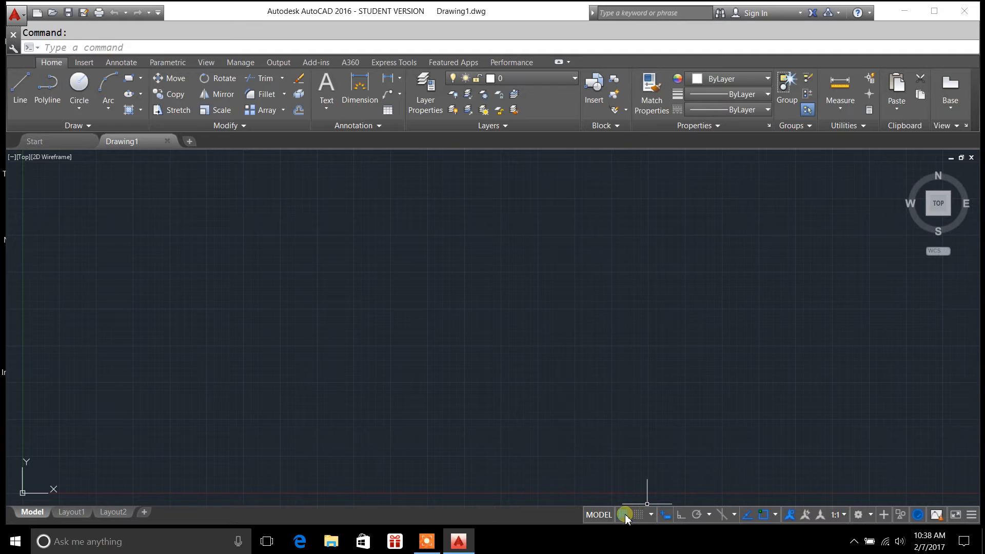
{"action": "left_click", "coordinate": [624, 513]}
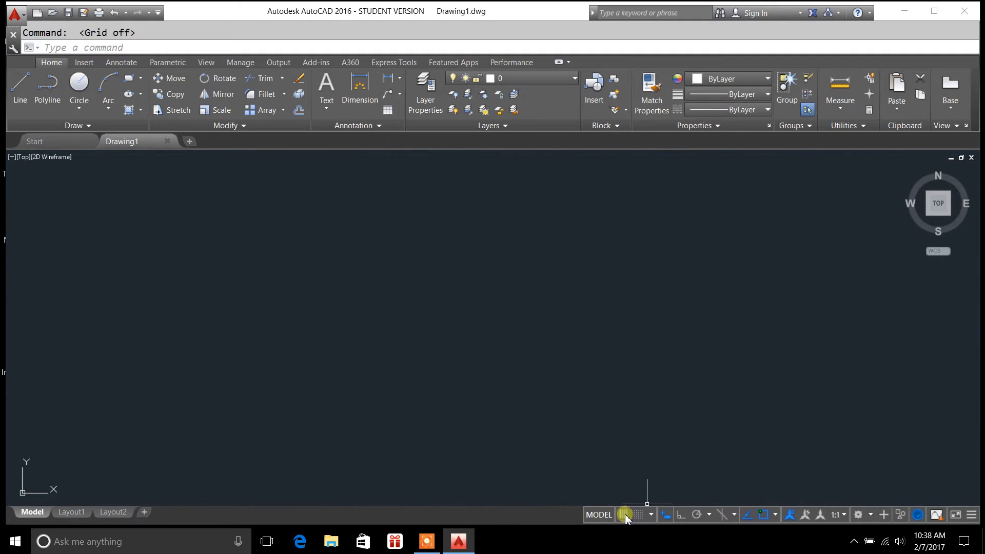
{"action": "mouse_move", "coordinate": [624, 514]}
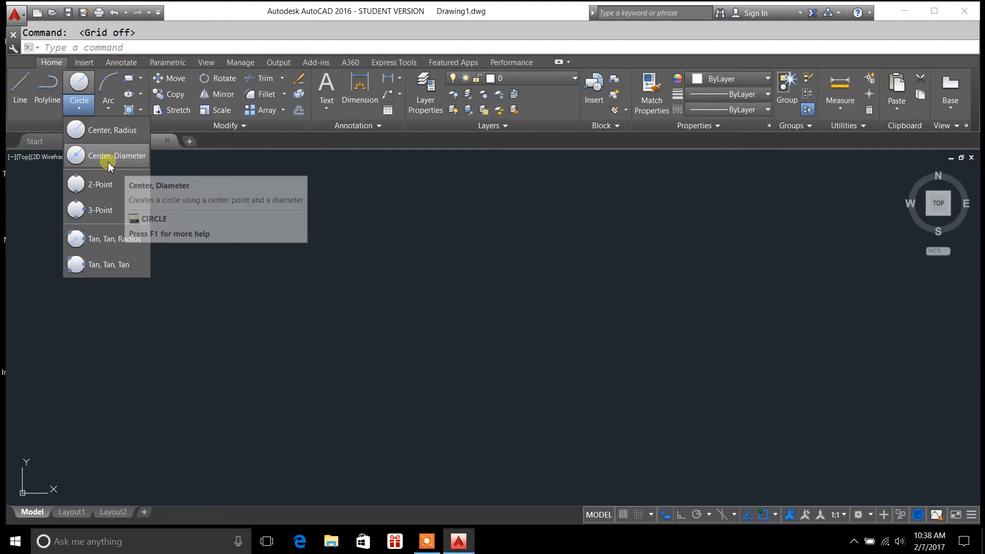
Step: Draw two overlapping Center-Diameter circles, the smaller on the larger's upper right
{"action": "left_click", "coordinate": [117, 155]}
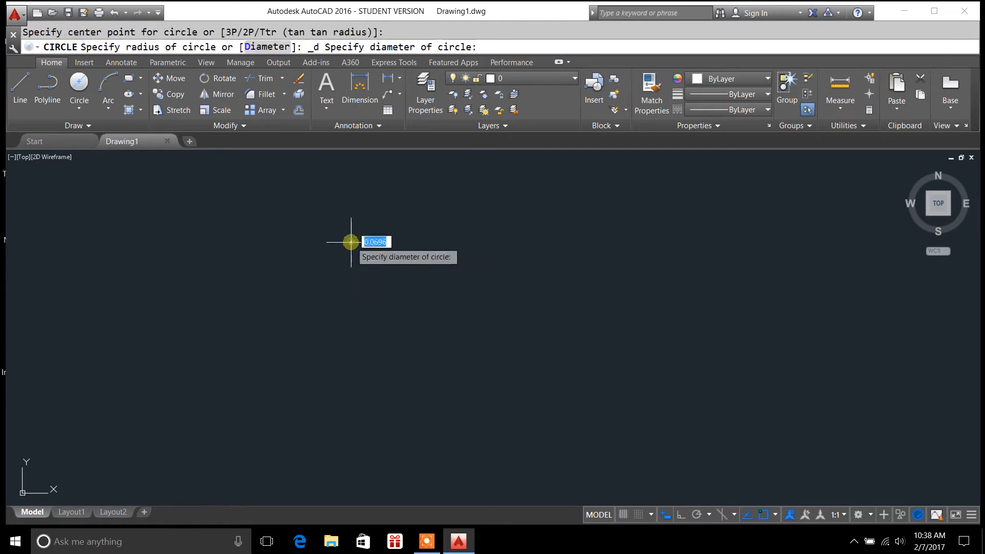
{"action": "key", "text": "enter"}
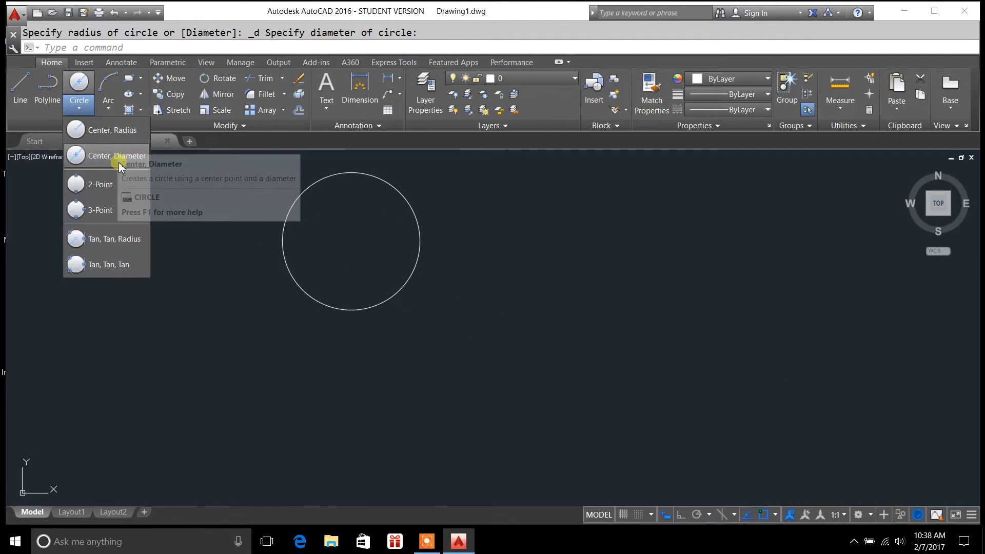
{"action": "left_click", "coordinate": [116, 156]}
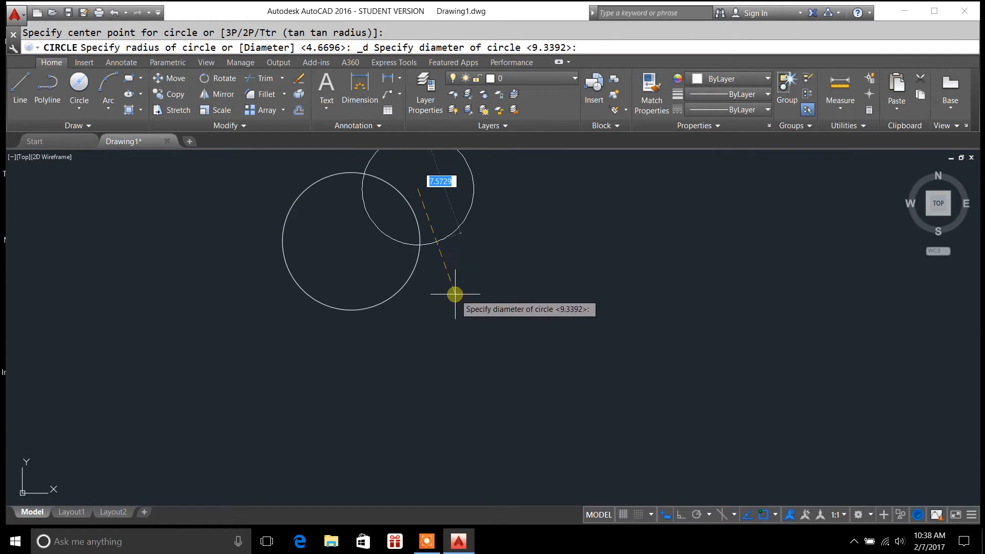
{"action": "left_click", "coordinate": [453, 294]}
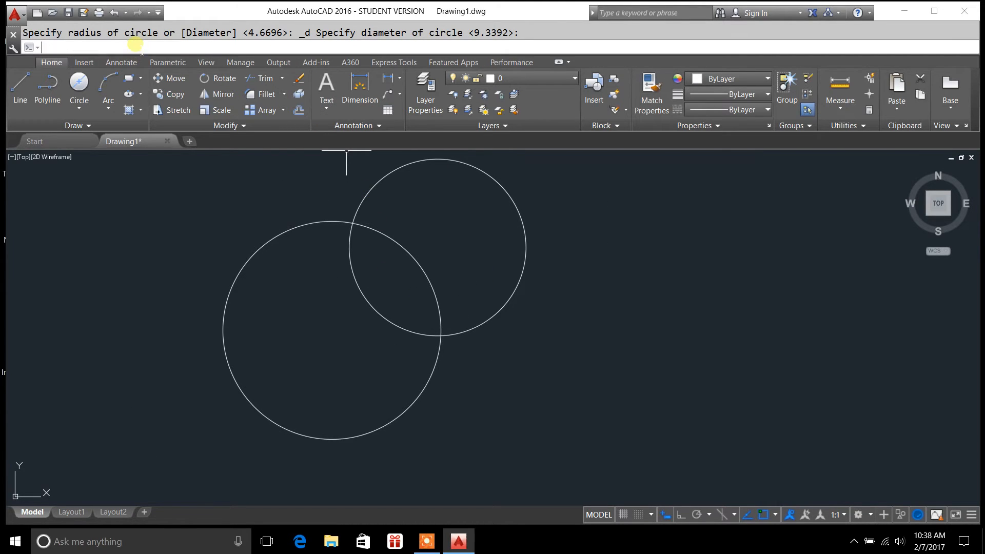
Step: Start a trim with a fence across the overlap, then cancel it leaving both circles whole
{"action": "type", "text": "trim"}
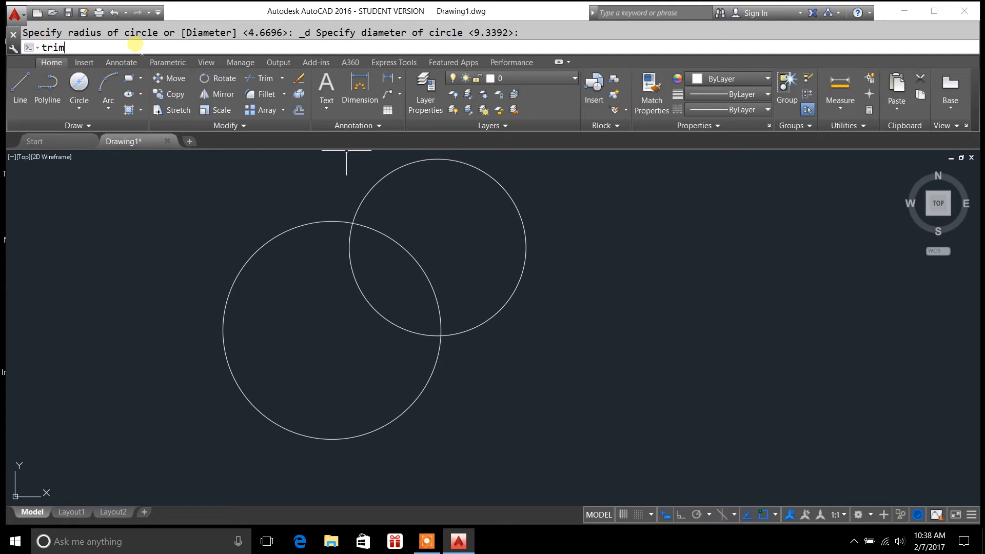
{"action": "key", "text": "enter"}
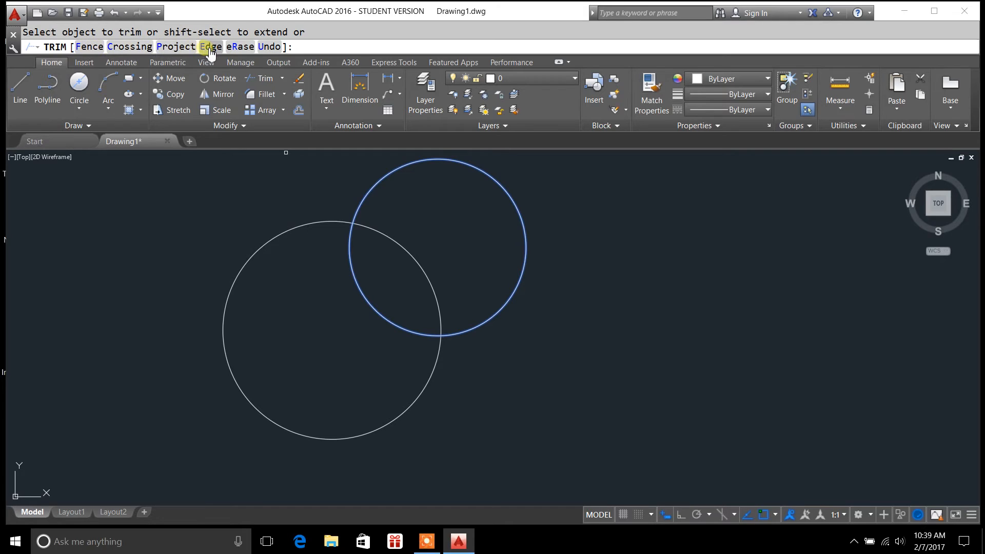
{"action": "mouse_move", "coordinate": [89, 46]}
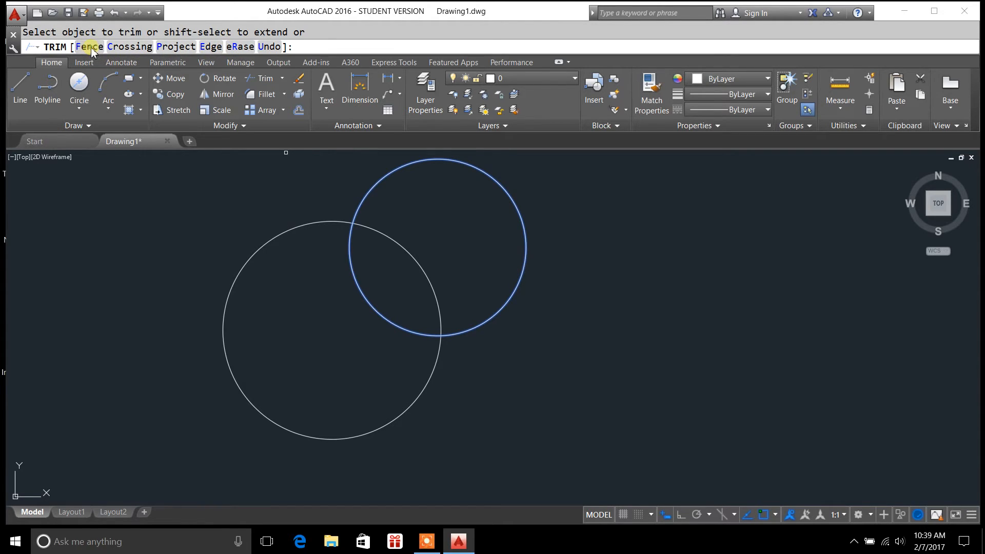
{"action": "left_click", "coordinate": [337, 283]}
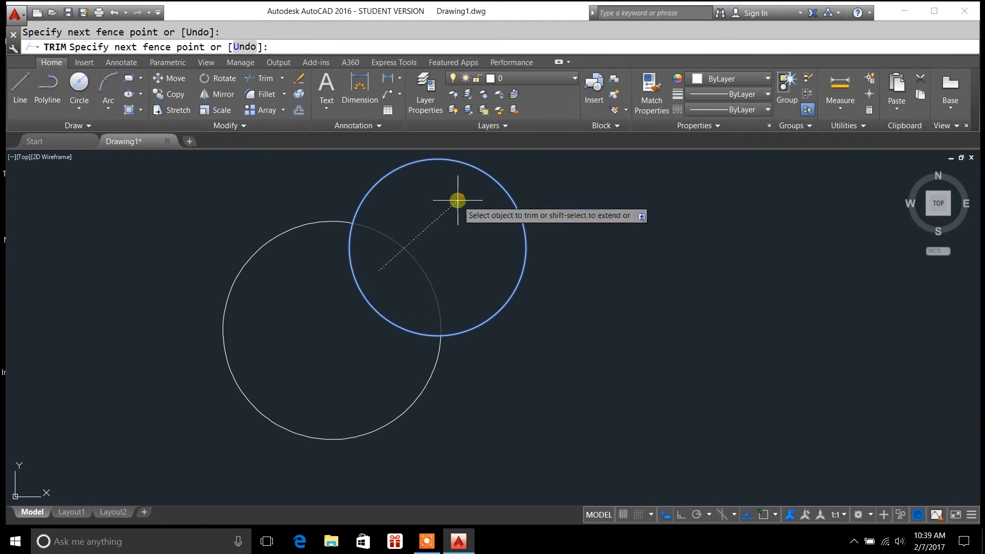
{"action": "mouse_move", "coordinate": [440, 245]}
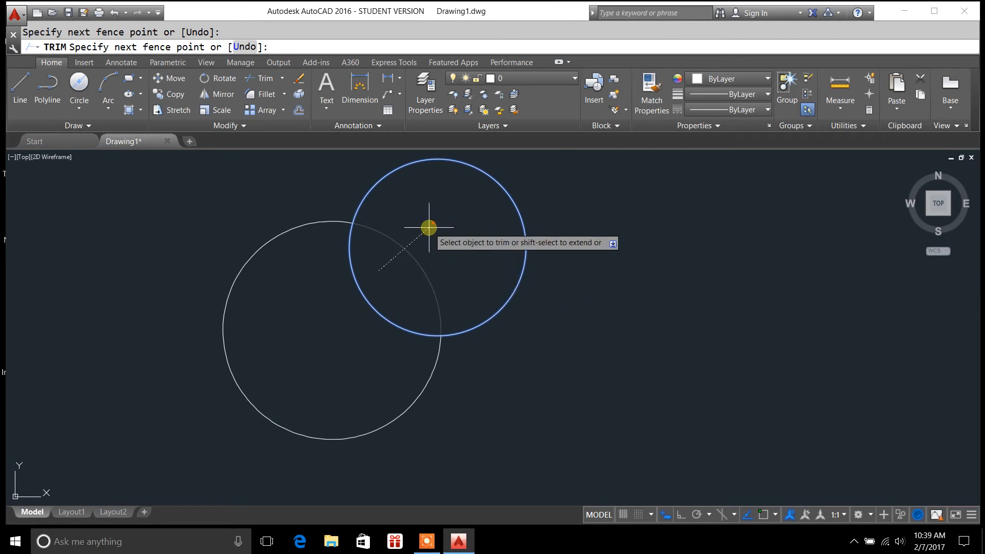
{"action": "mouse_move", "coordinate": [410, 250]}
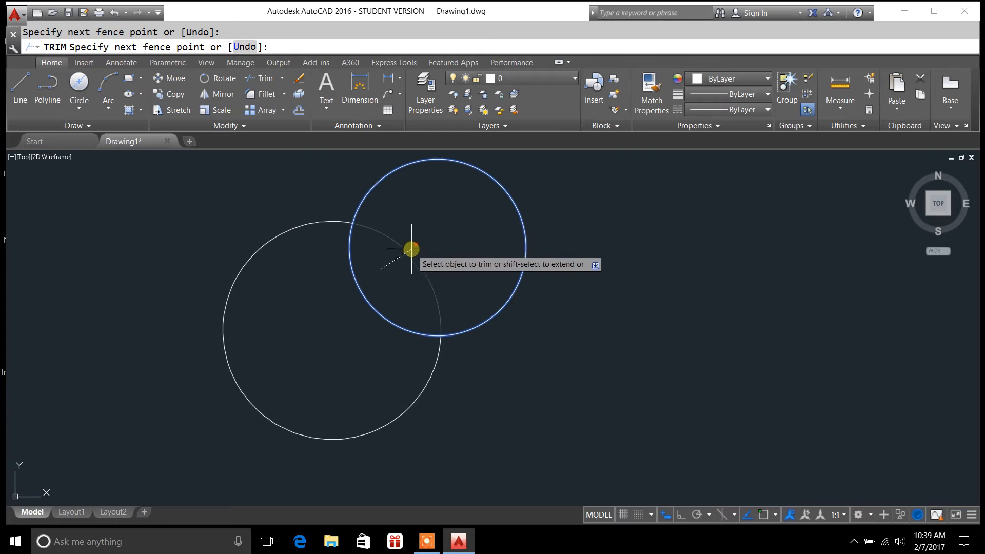
{"action": "mouse_move", "coordinate": [417, 252]}
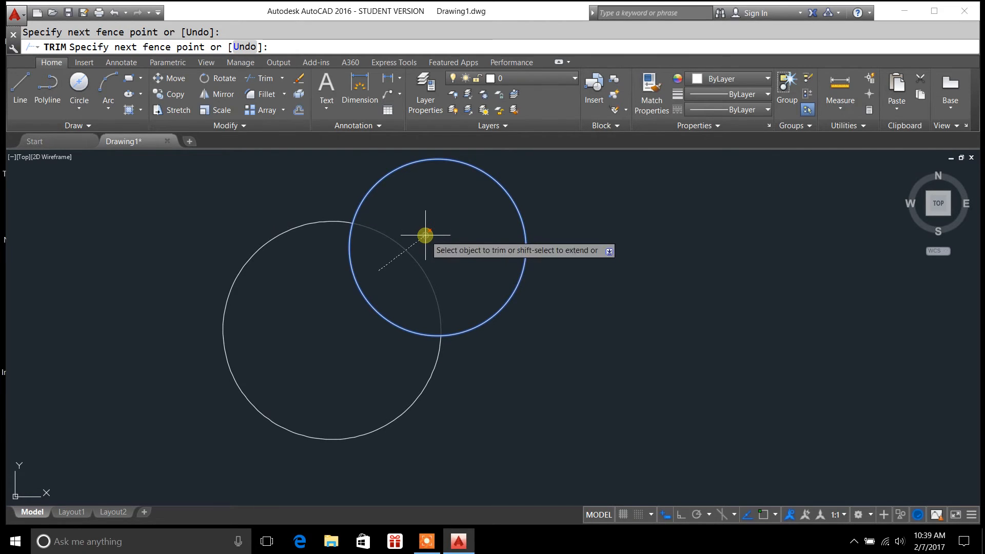
{"action": "mouse_move", "coordinate": [465, 283]}
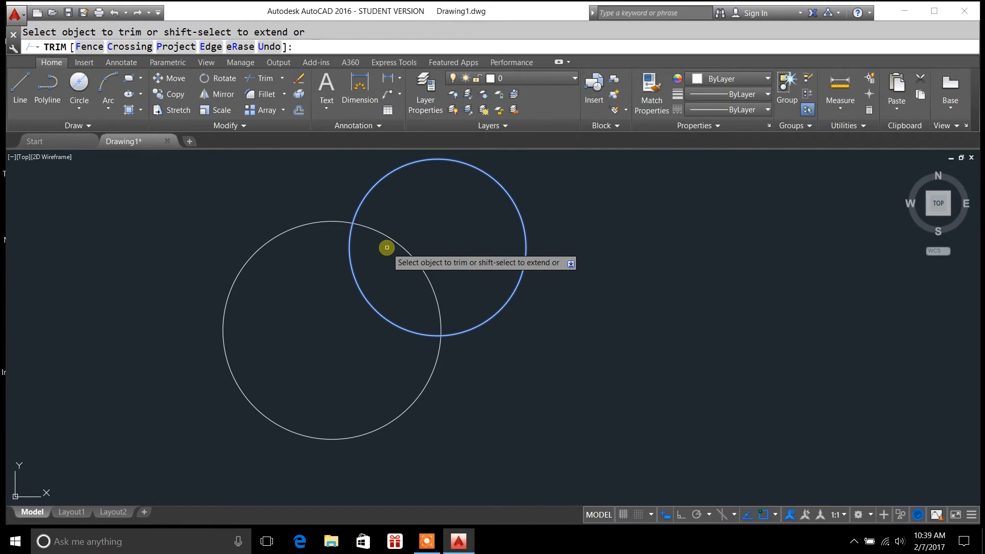
{"action": "key", "text": "Escape"}
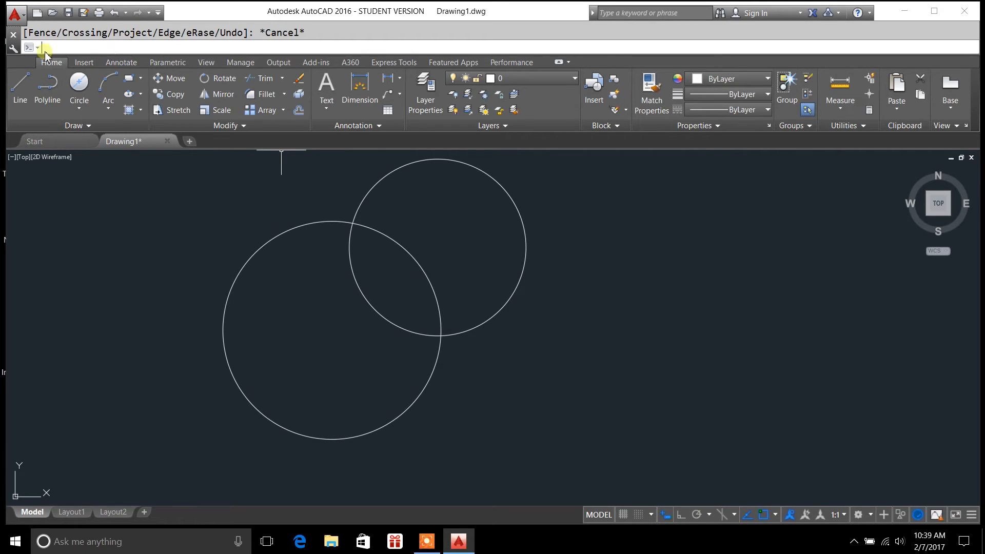
Step: Draw three connected line segments zigzagging across both circles
{"action": "left_click", "coordinate": [20, 89]}
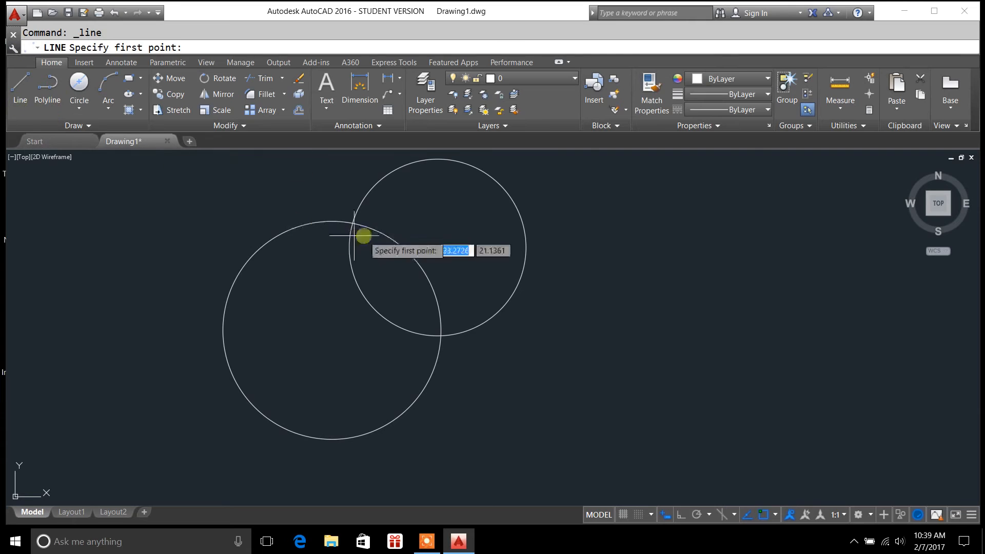
{"action": "mouse_move", "coordinate": [286, 208]}
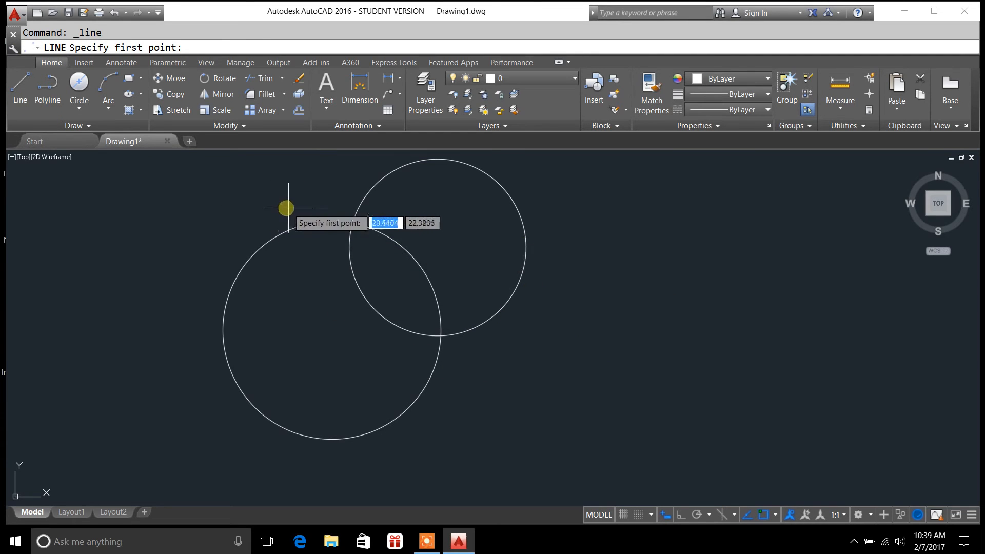
{"action": "left_click", "coordinate": [286, 207]}
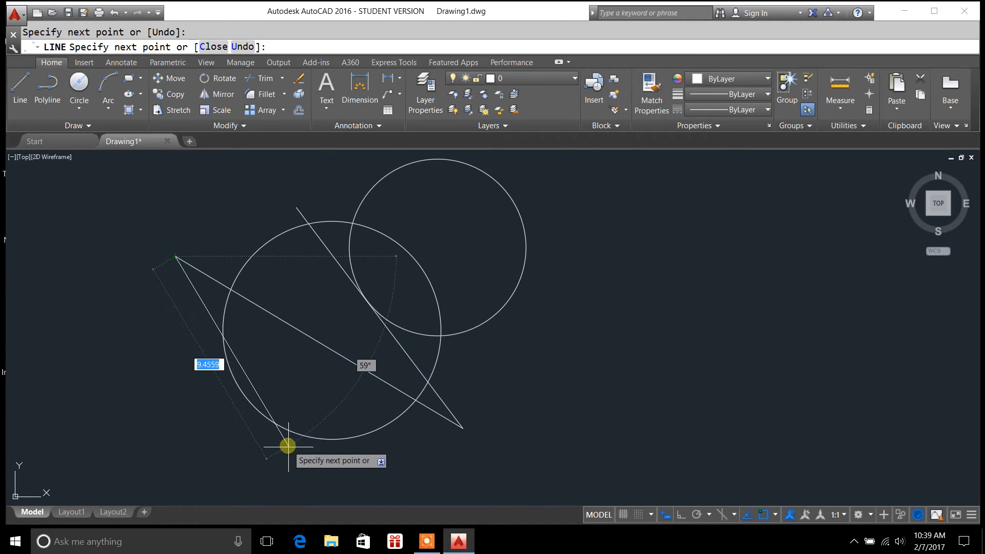
{"action": "key", "text": "Escape"}
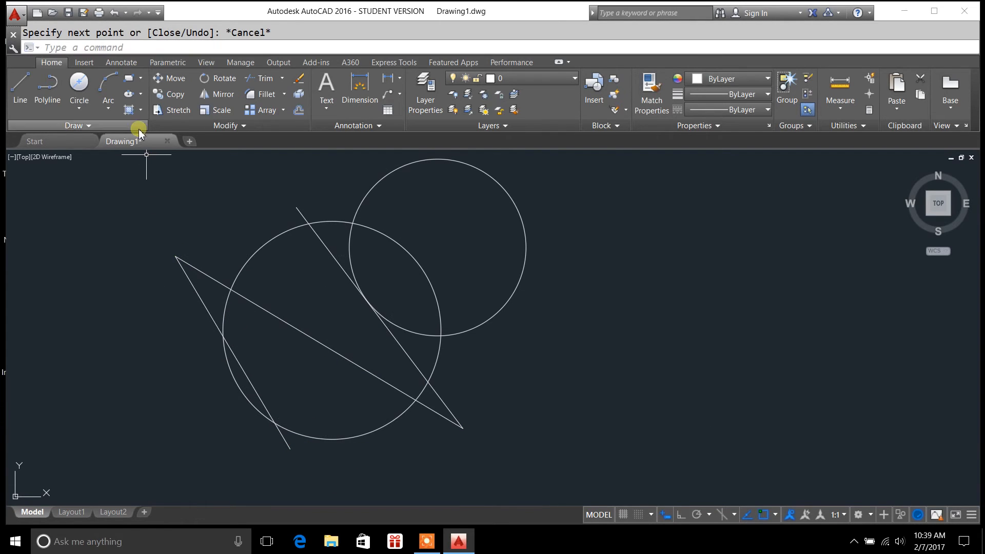
Step: Run TR with all objects as cutting edges, ready to pick objects to trim
{"action": "type", "text": "tr"}
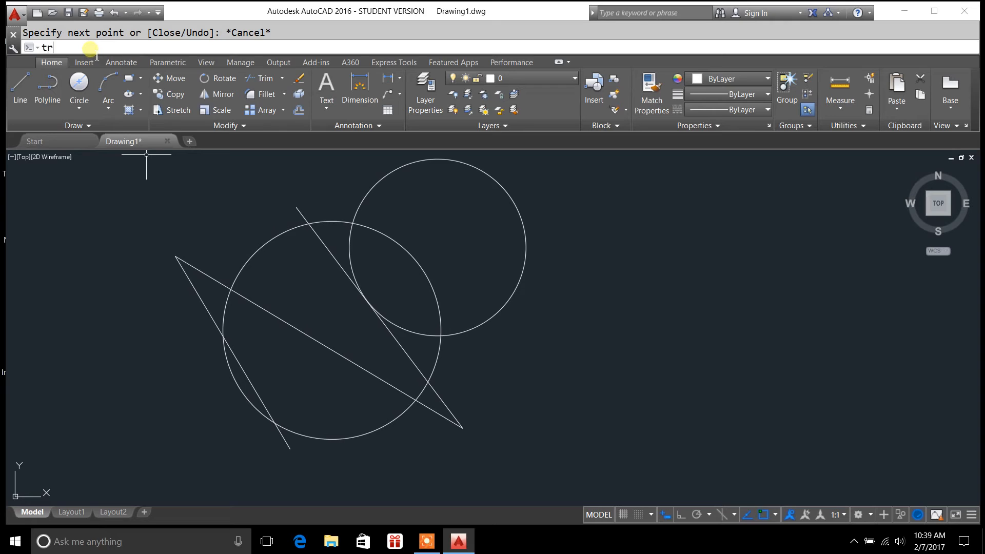
{"action": "type", "text": "TR"}
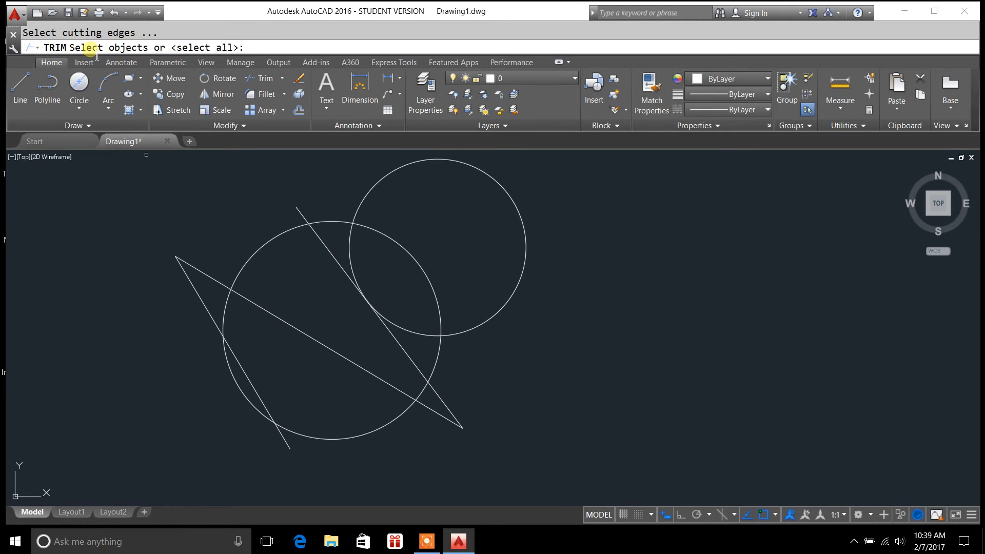
{"action": "key", "text": "enter"}
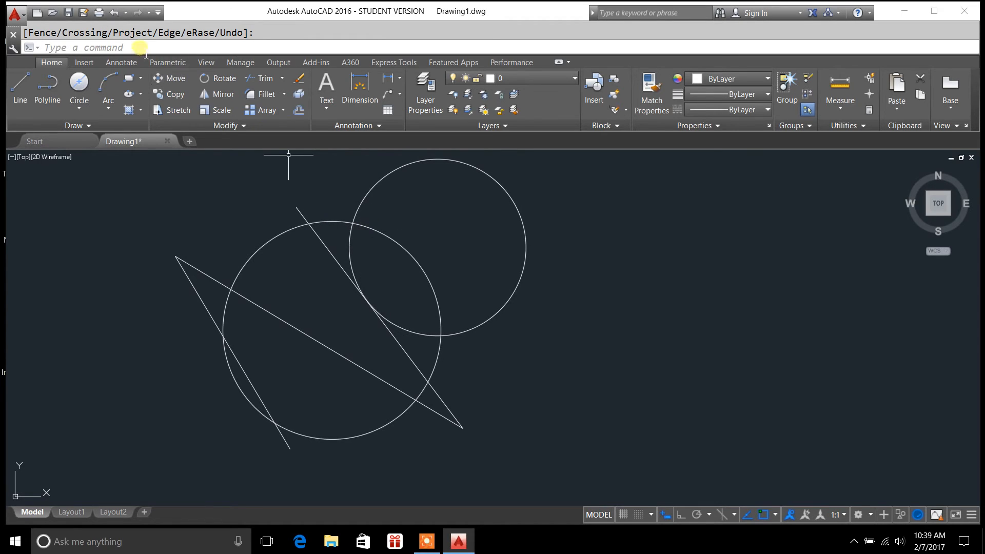
{"action": "type", "text": "TR"}
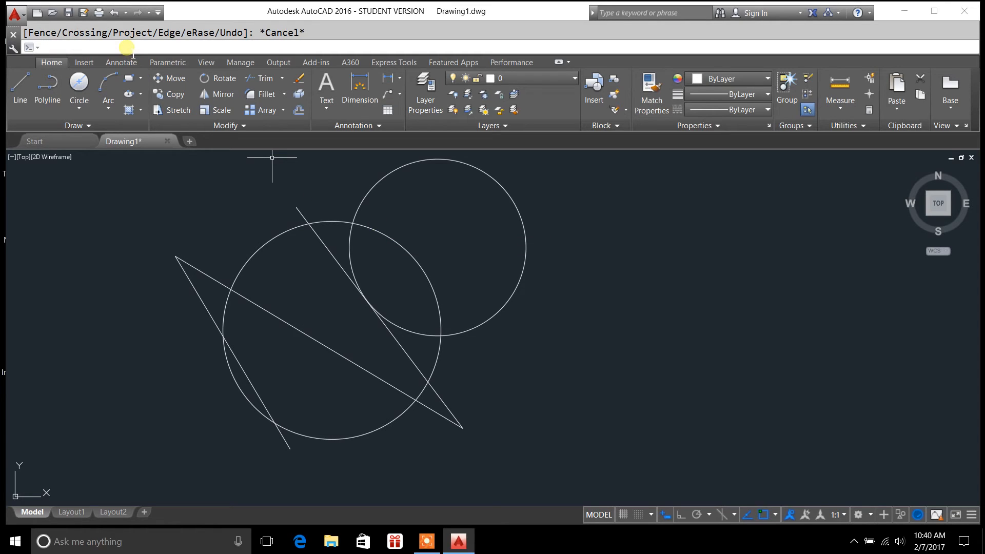
{"action": "type", "text": "TR"}
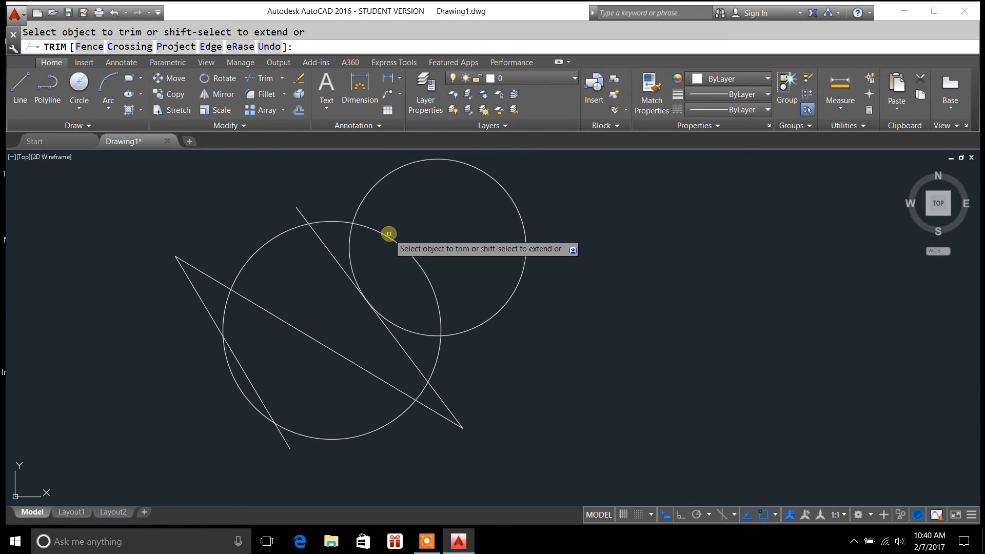
Step: Trim the overlapping arcs and the line portions inside the circles, leaving outer stubs
{"action": "left_click", "coordinate": [388, 234]}
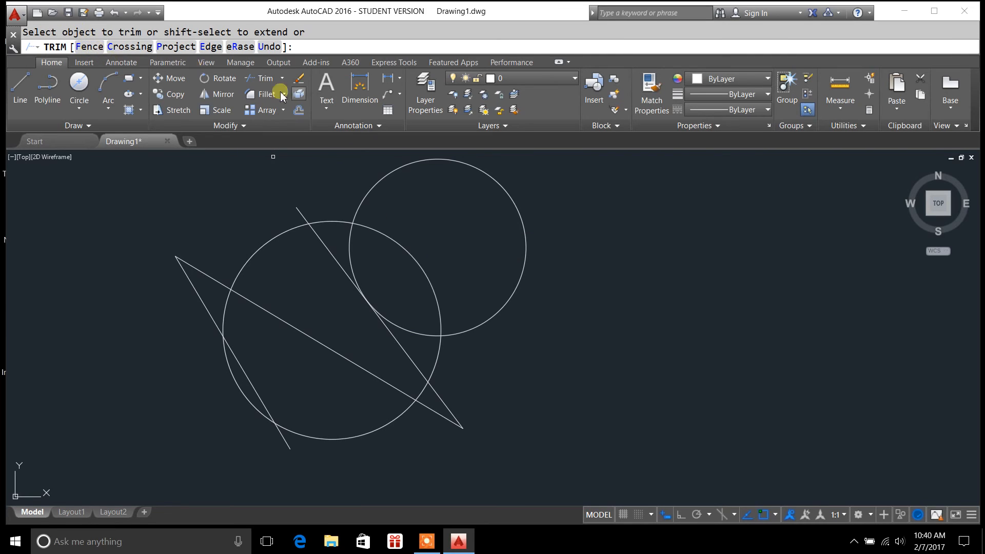
{"action": "left_click", "coordinate": [396, 251]}
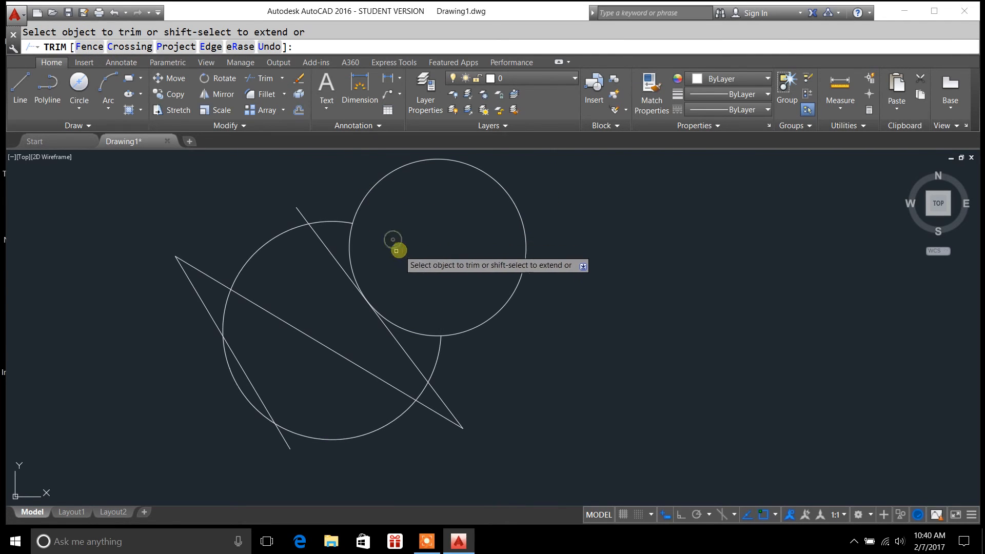
{"action": "left_click", "coordinate": [396, 250]}
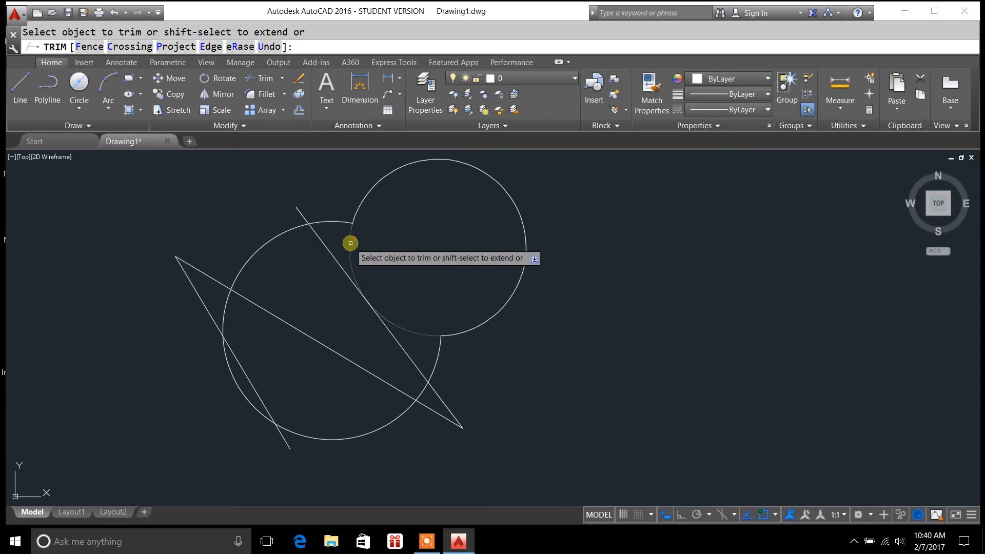
{"action": "left_click", "coordinate": [349, 243]}
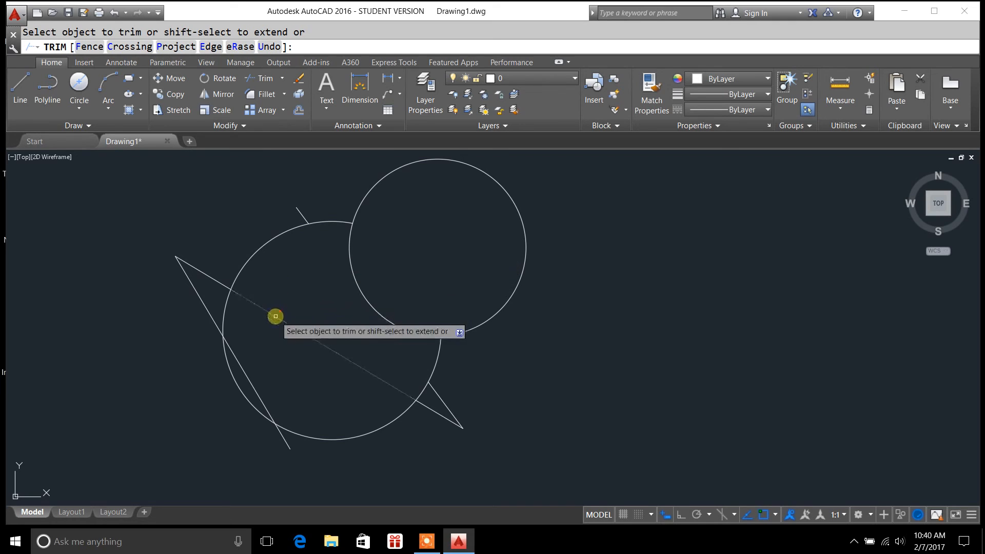
{"action": "left_click", "coordinate": [275, 315]}
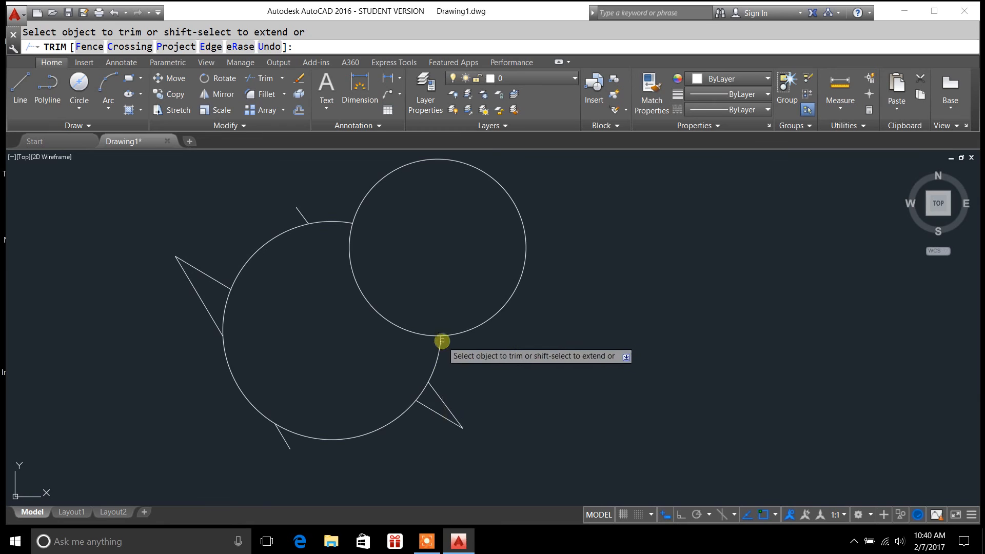
{"action": "mouse_move", "coordinate": [354, 275]}
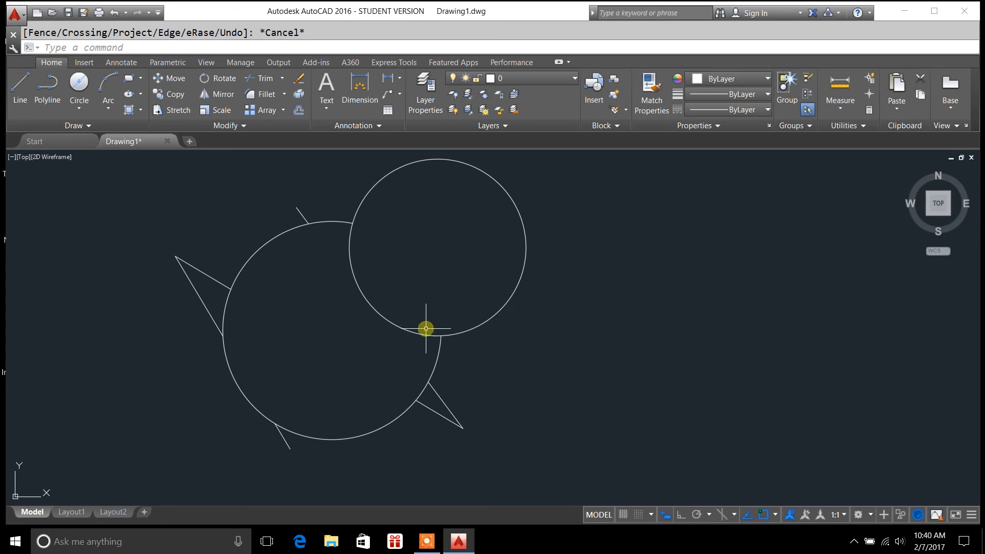
{"action": "mouse_move", "coordinate": [541, 343]}
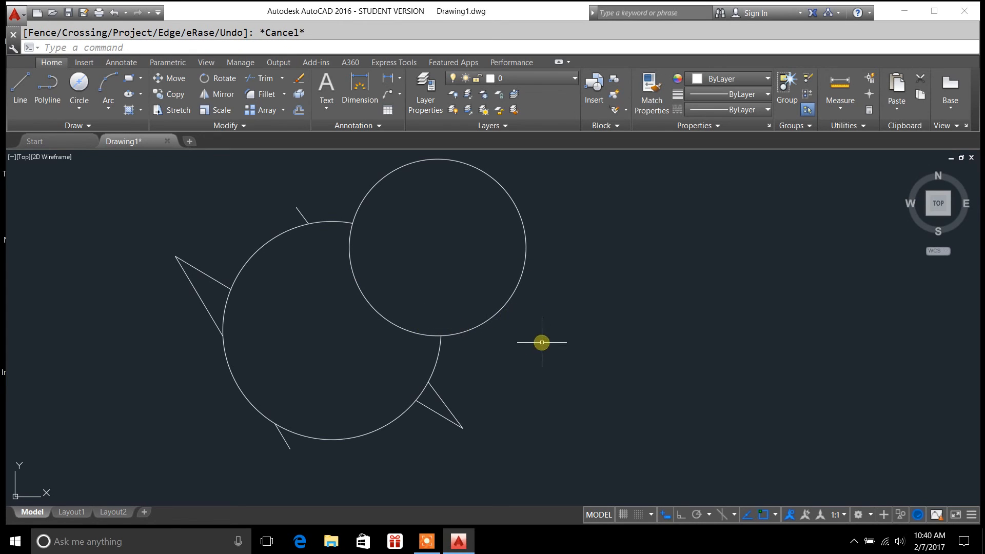